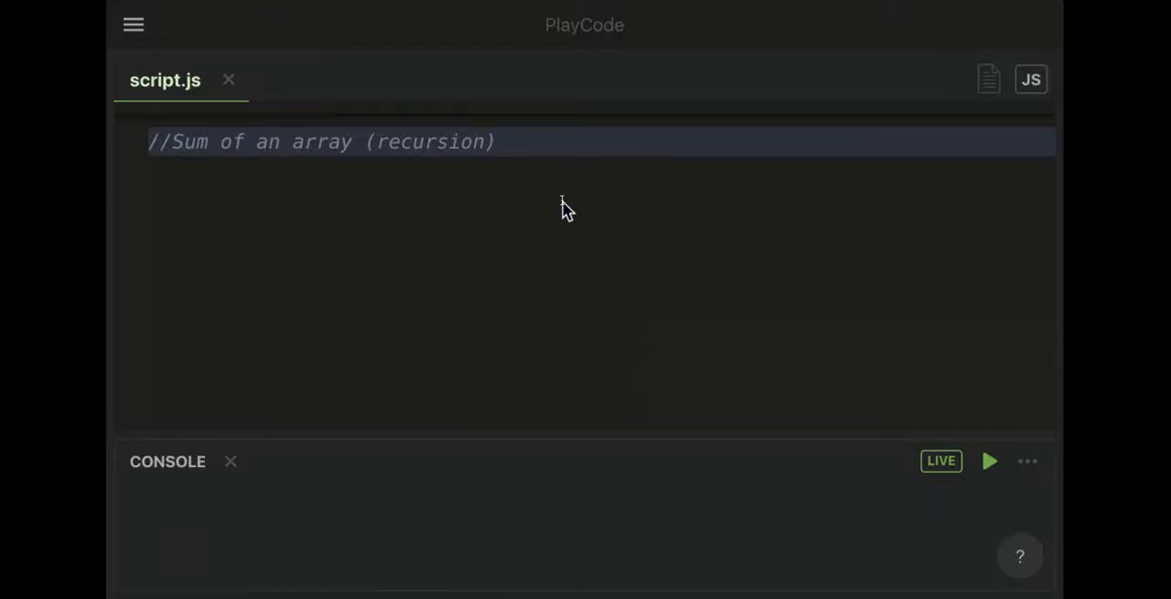
- Place the cursor on a new line beneath the "Sum of an array (recursion)" comment
click(391, 199)
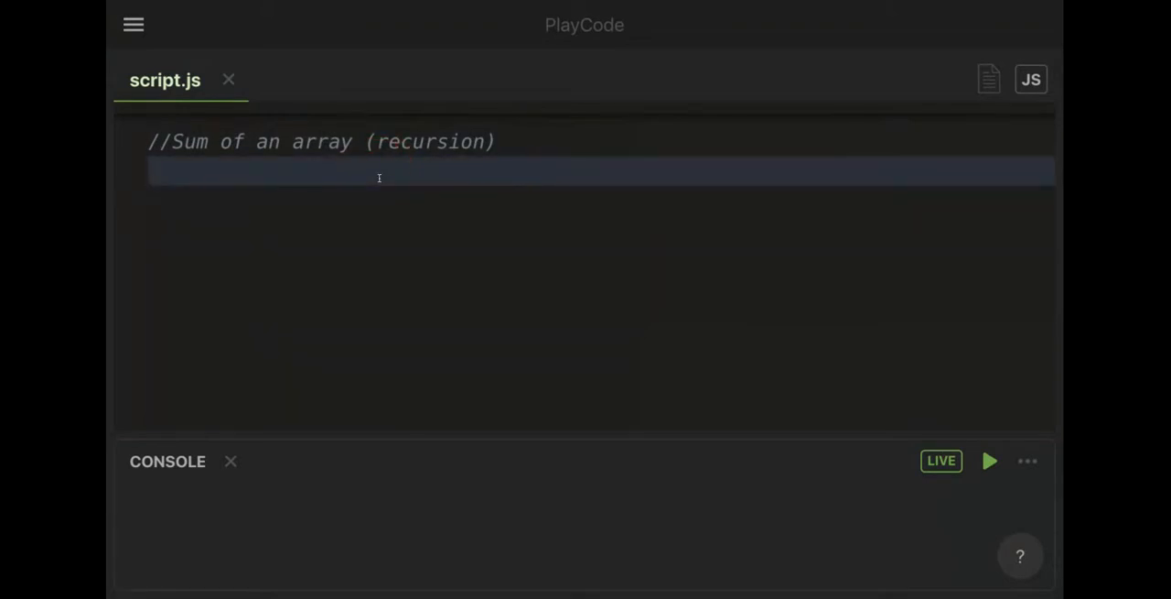
mouse_move(383, 187)
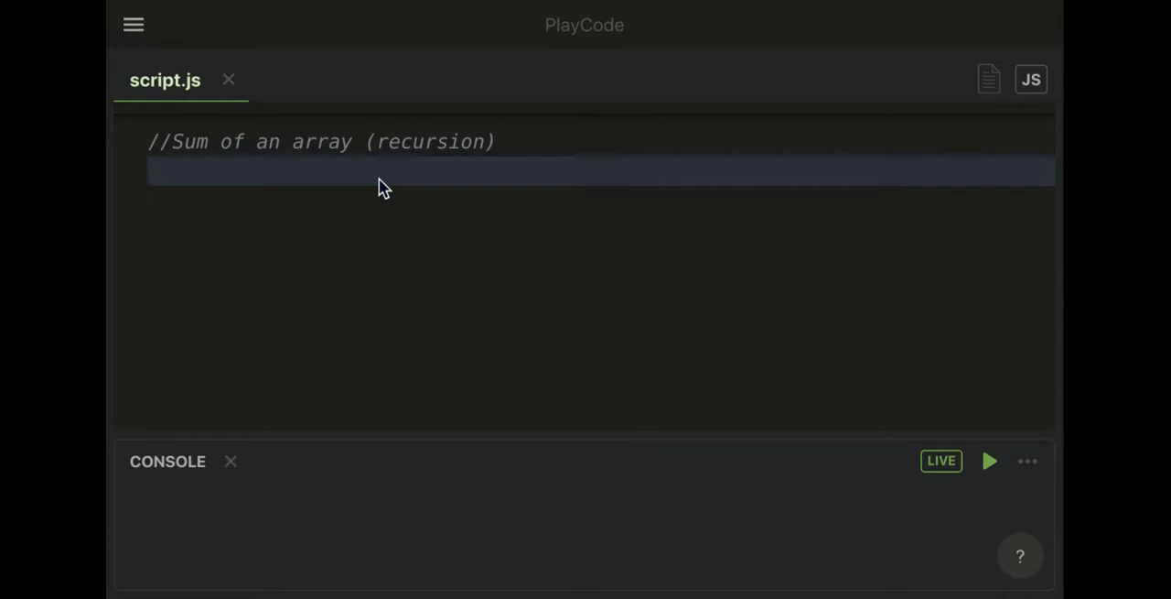
- Declare const sum = function(arr) { } with an empty body
text(const)
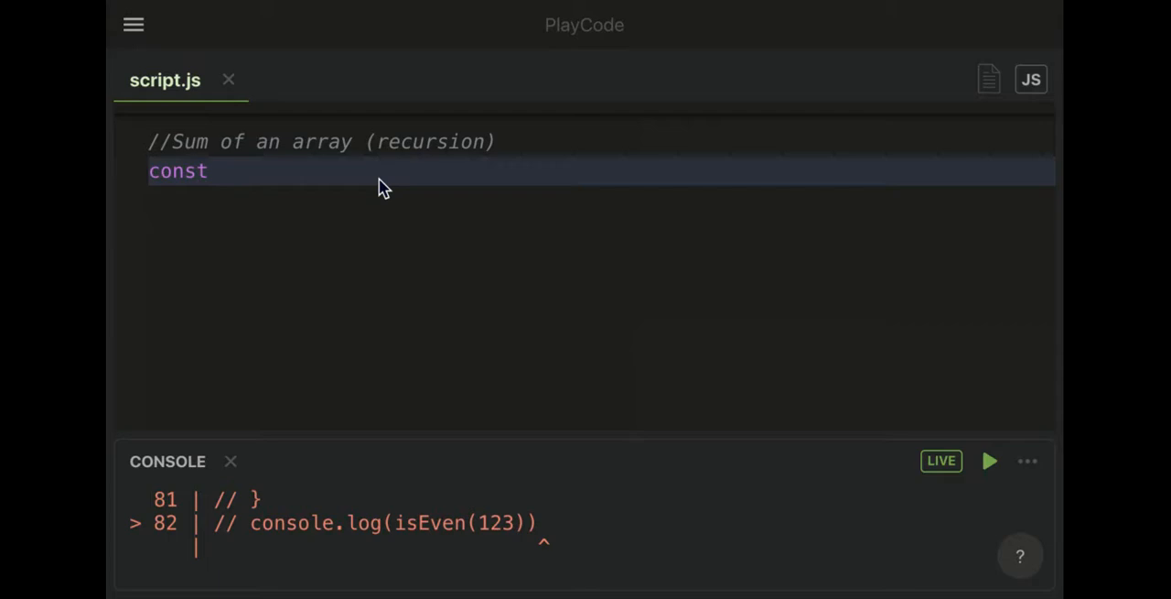
text(sum = function() {)
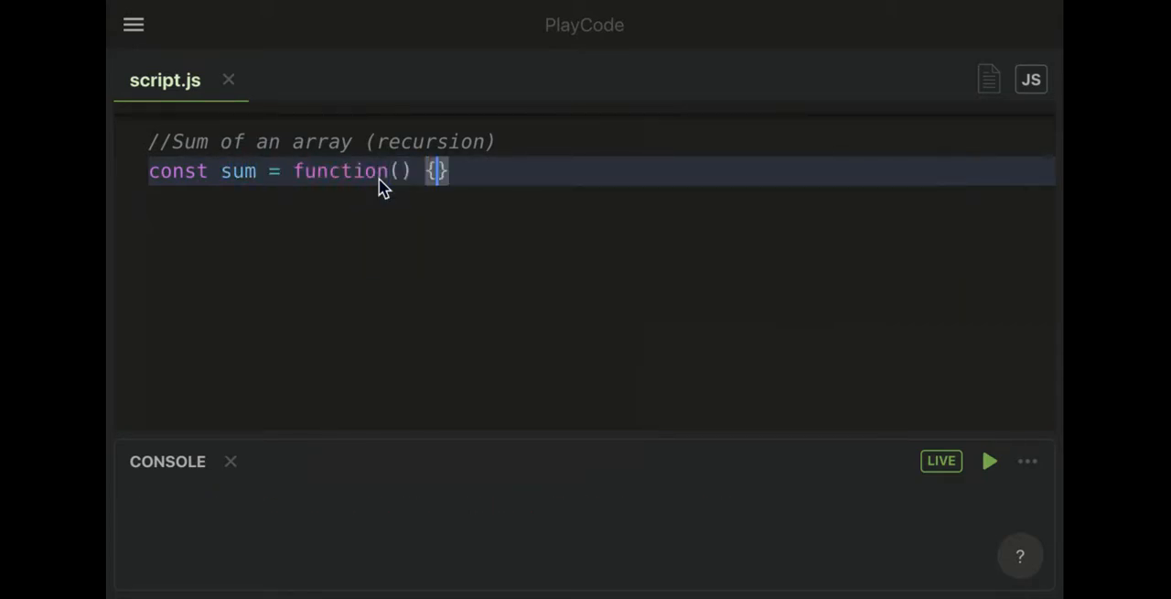
key(Enter)
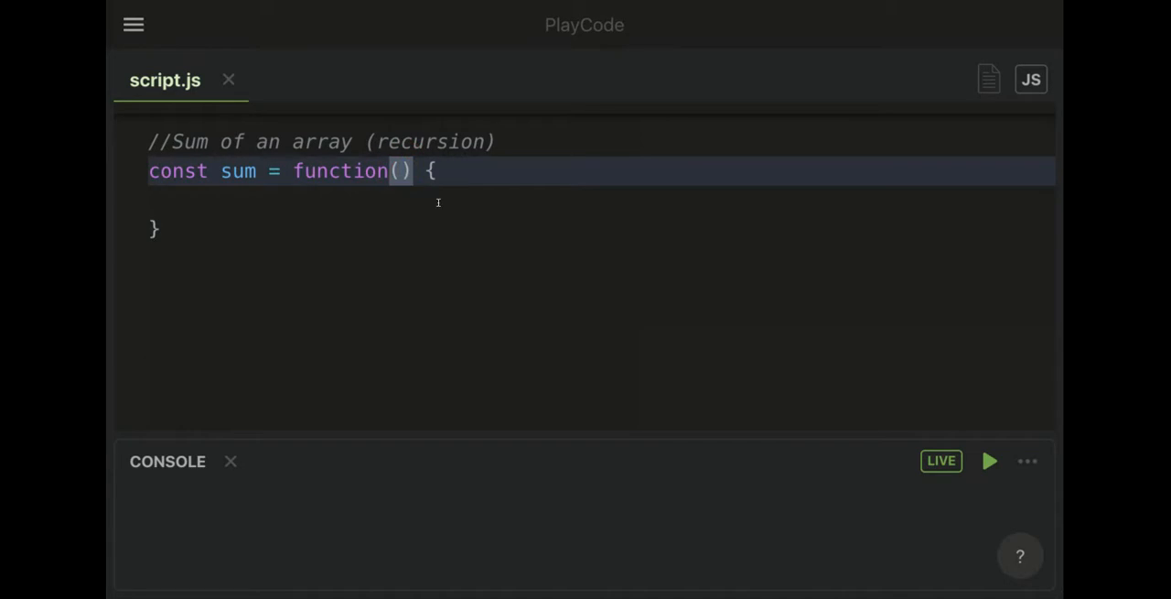
text(arr)
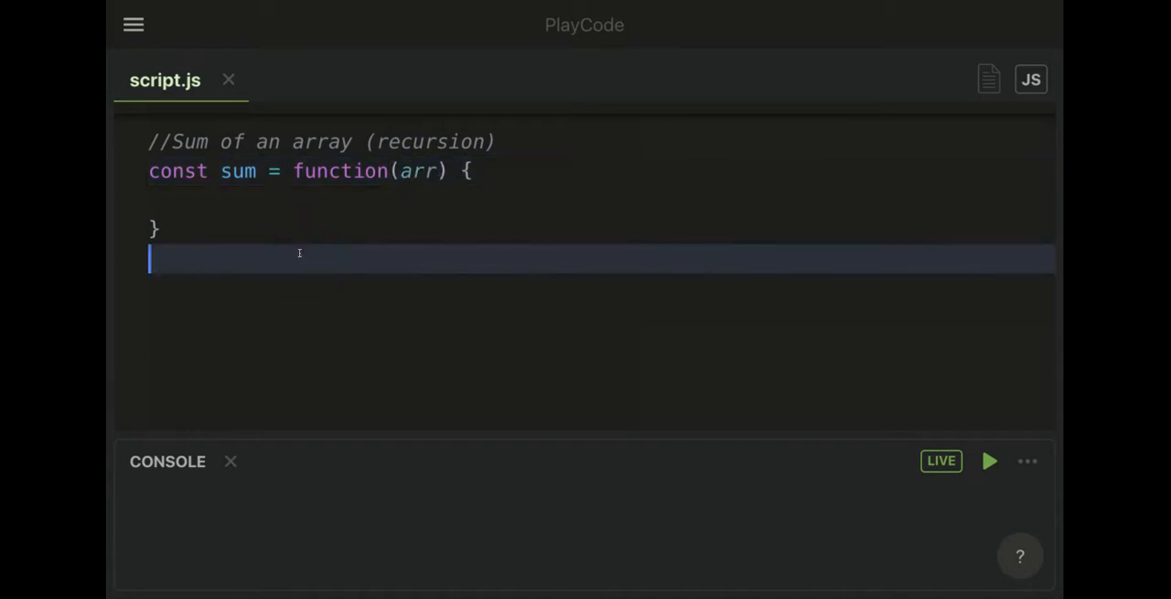
- Add console.log(sum([3, 4, 5, 6, 7])); which currently prints undefined
text(console.log()
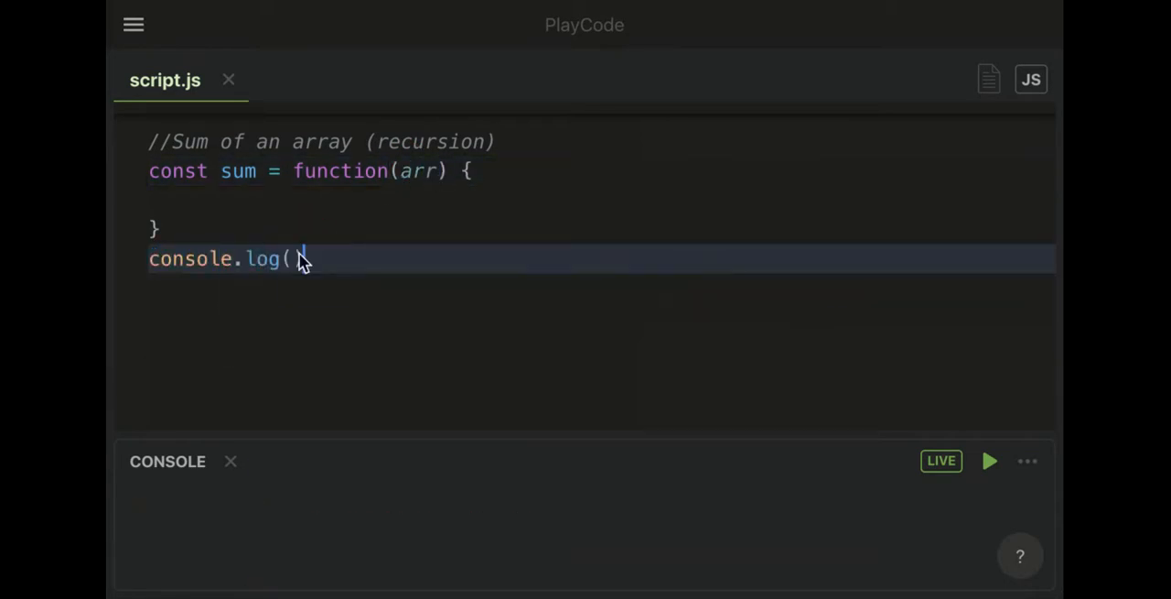
text();)
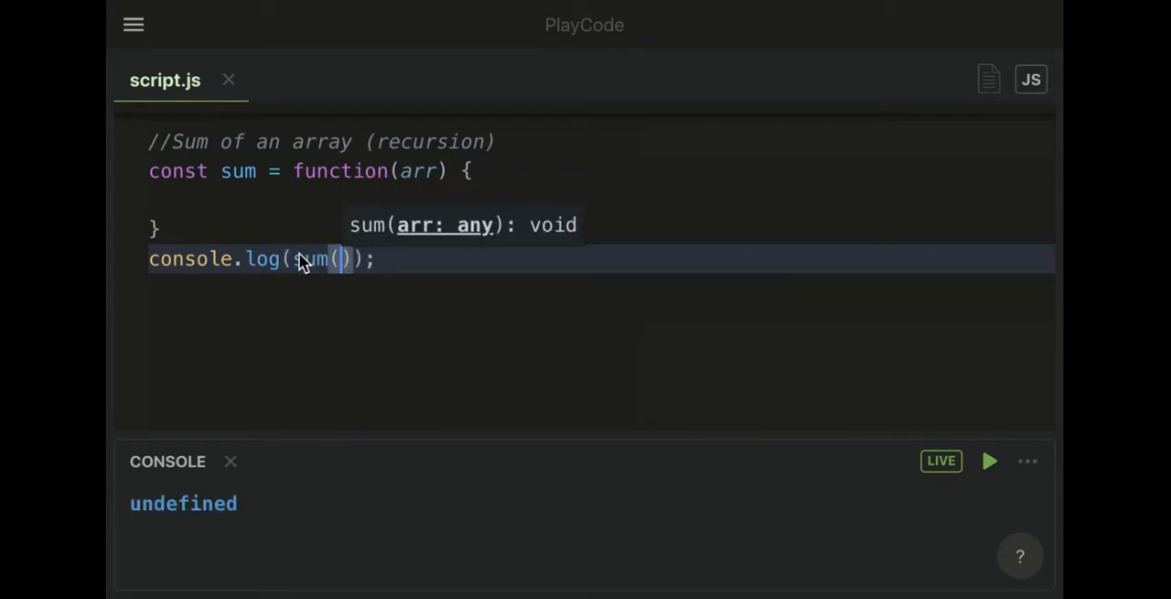
text([])
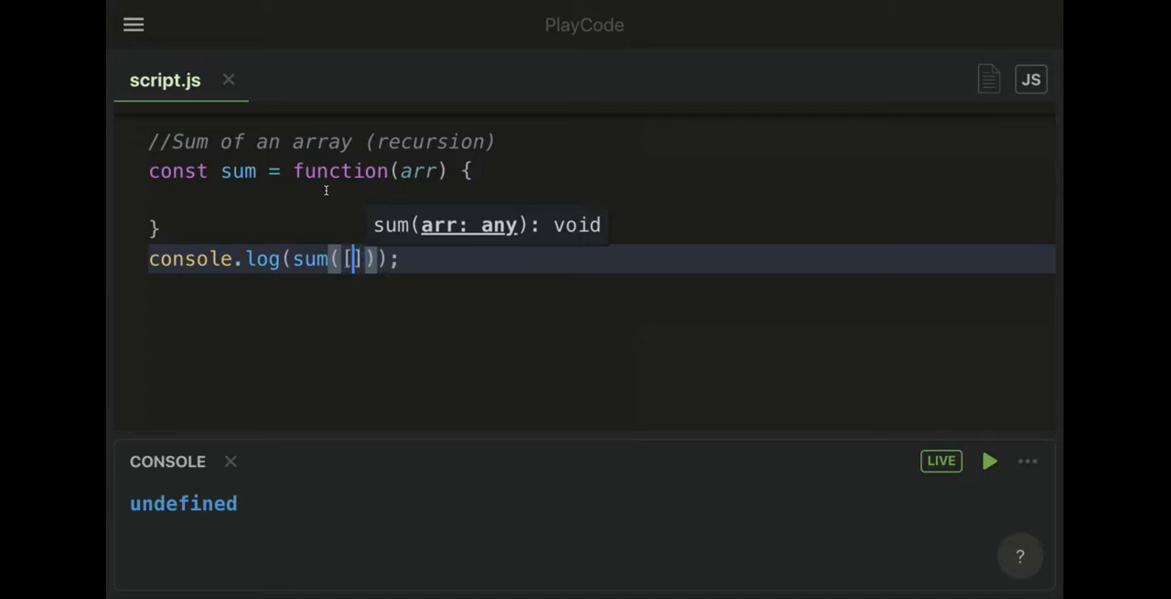
text(3, 4, 5, 6, 7)
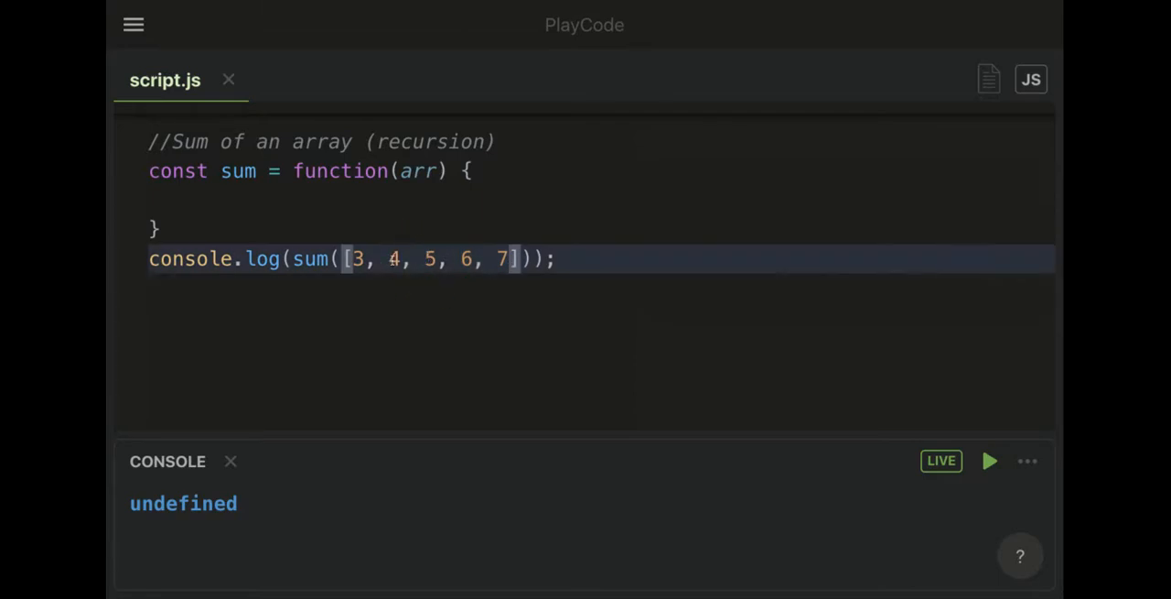
- Write return arr; as the body of the sum function
click(204, 198)
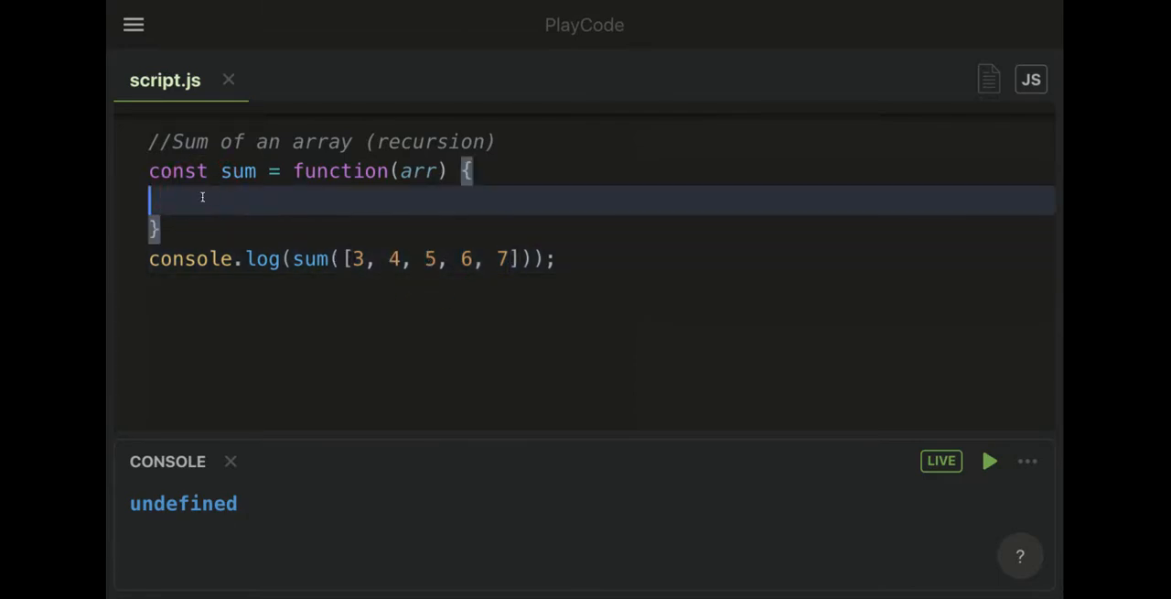
text(r)
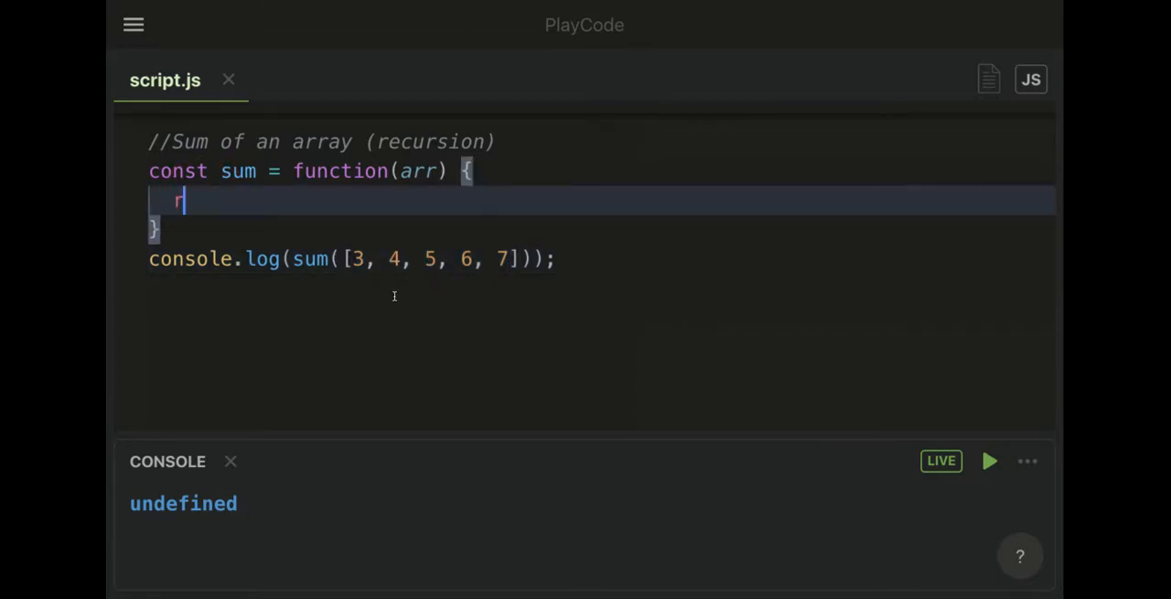
text(eturn)
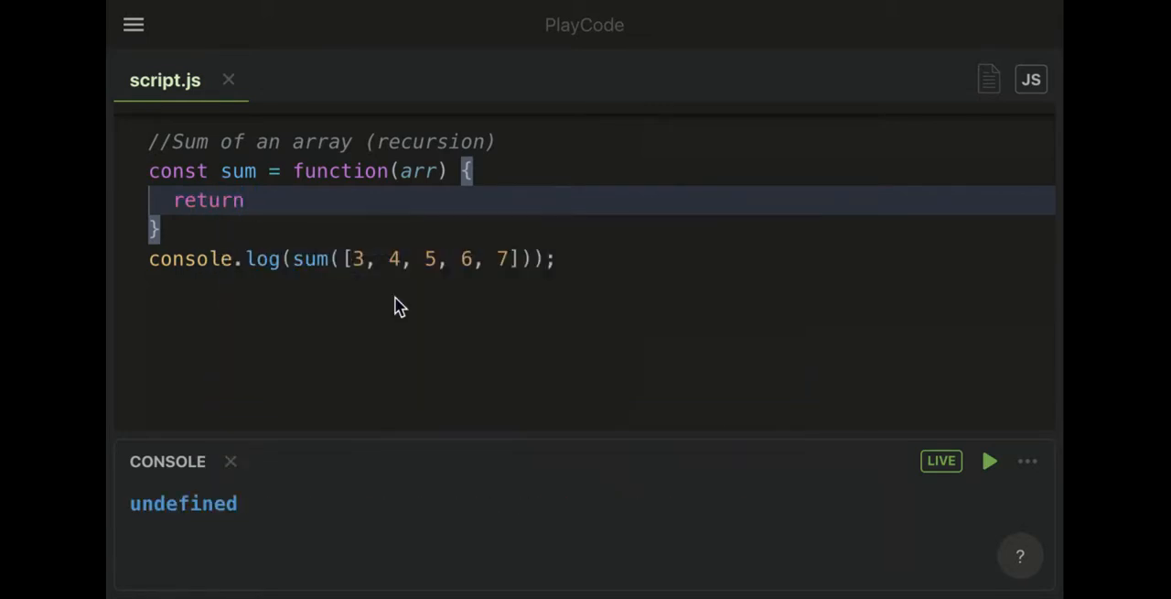
text(arr;)
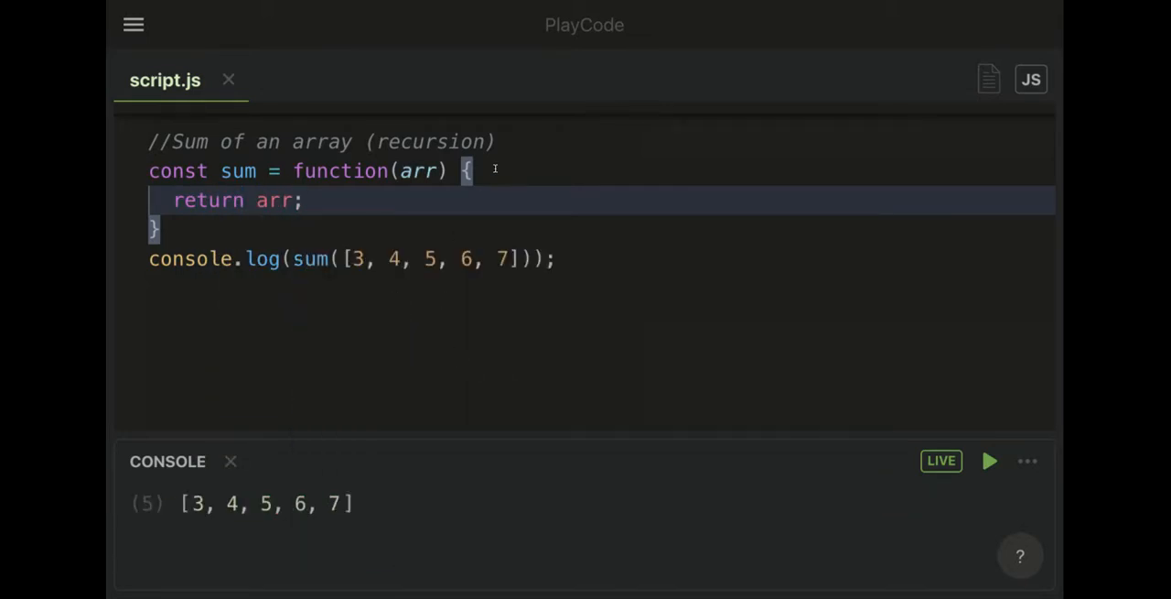
- Start an if () line above the return statement
key(Enter)
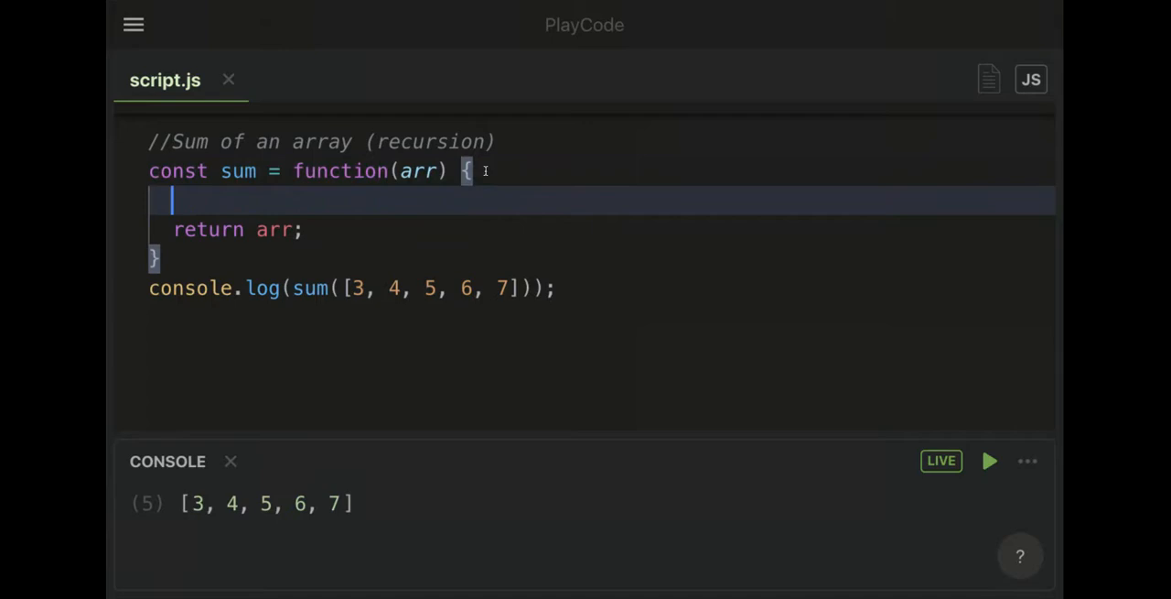
text(if ()
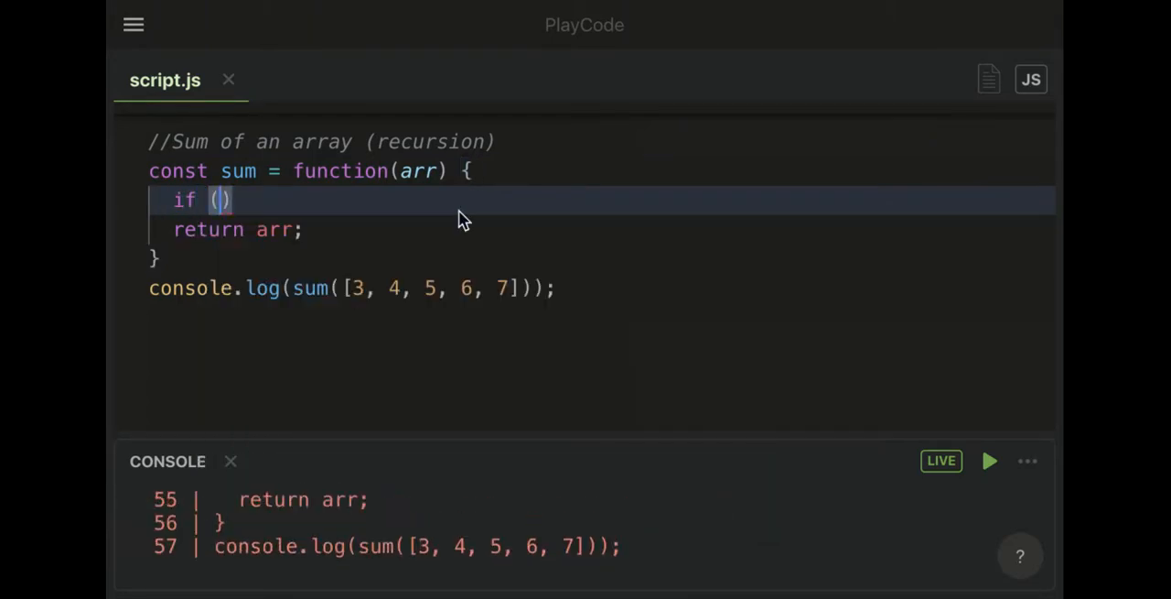
mouse_move(490, 247)
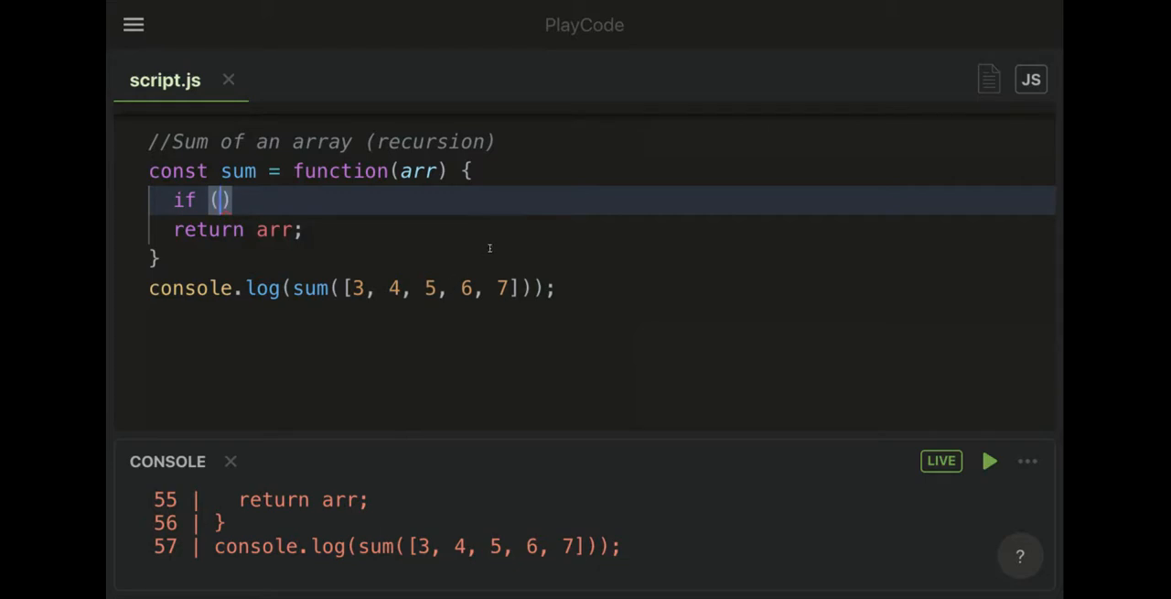
mouse_move(406, 285)
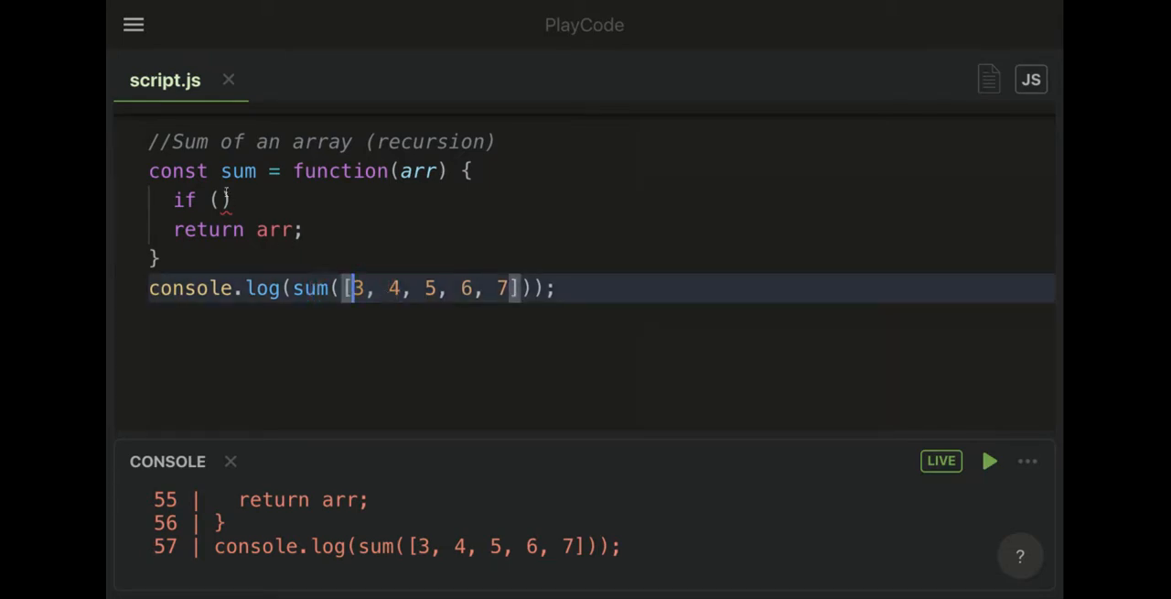
- Complete the guard as if (arr.length < 1) return 0;
text(arr.)
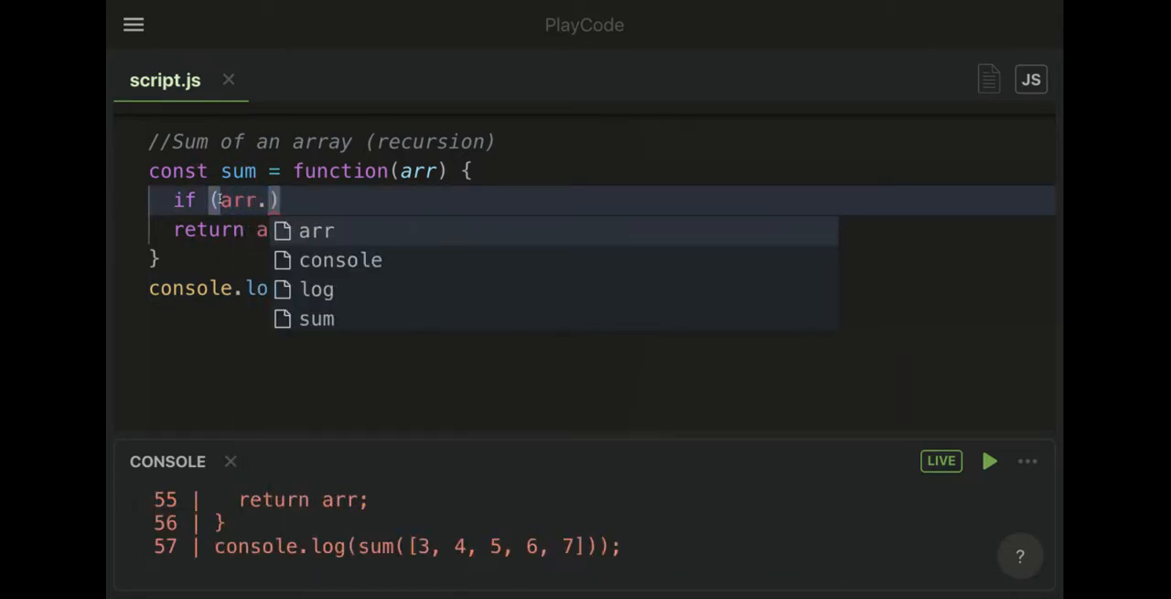
text(length <)
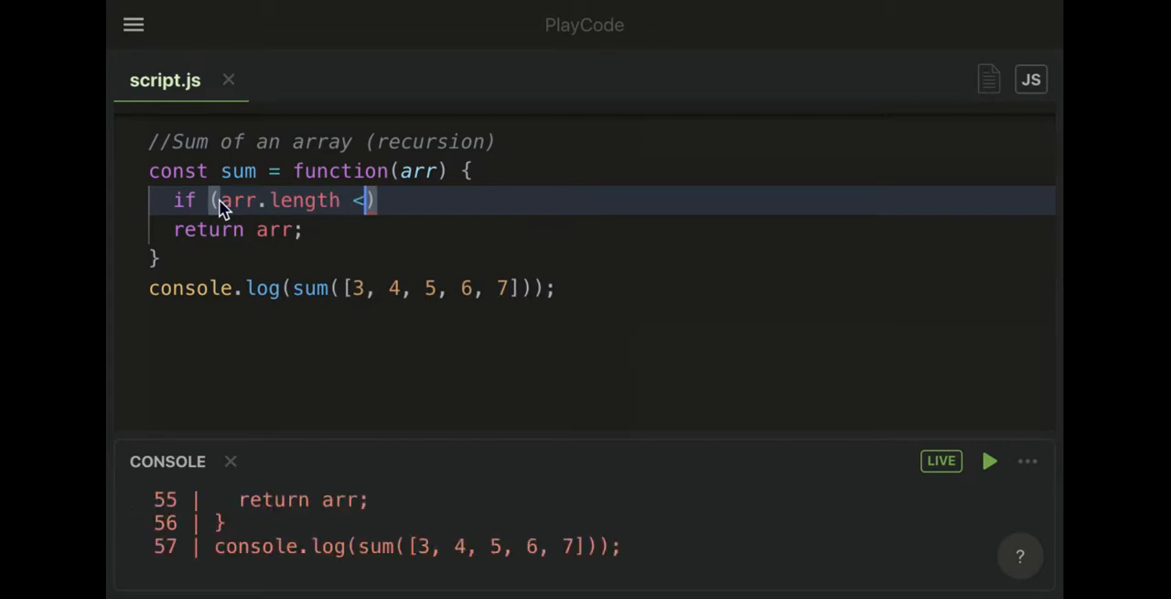
text(1))
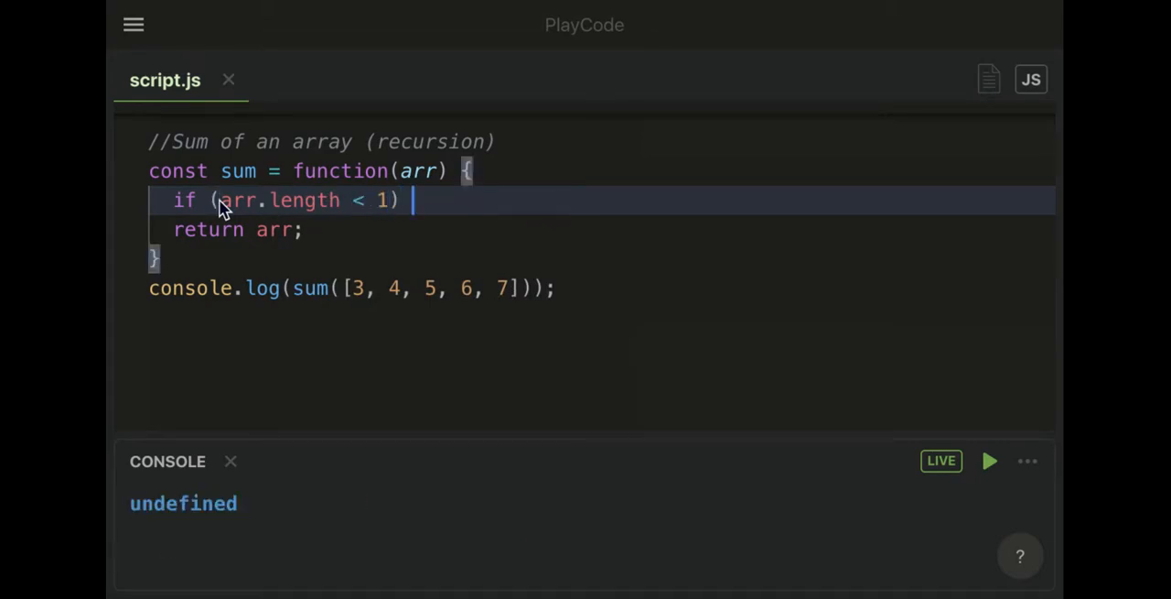
text(return 0;)
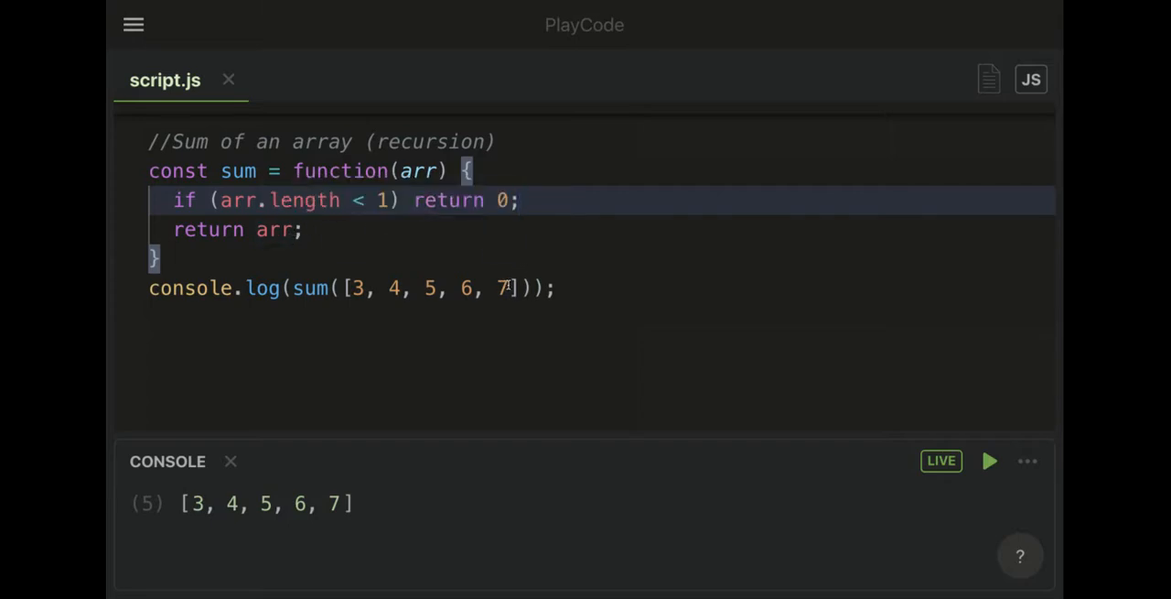
- Begin changing return arr to arr.po… for the recursive step
click(501, 287)
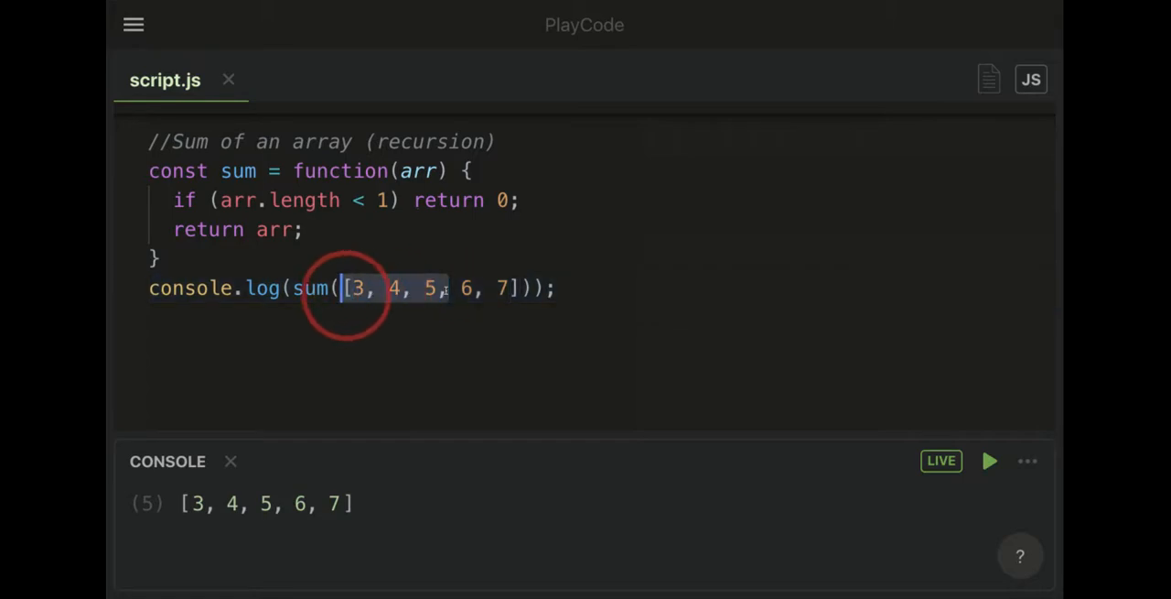
text(.po)
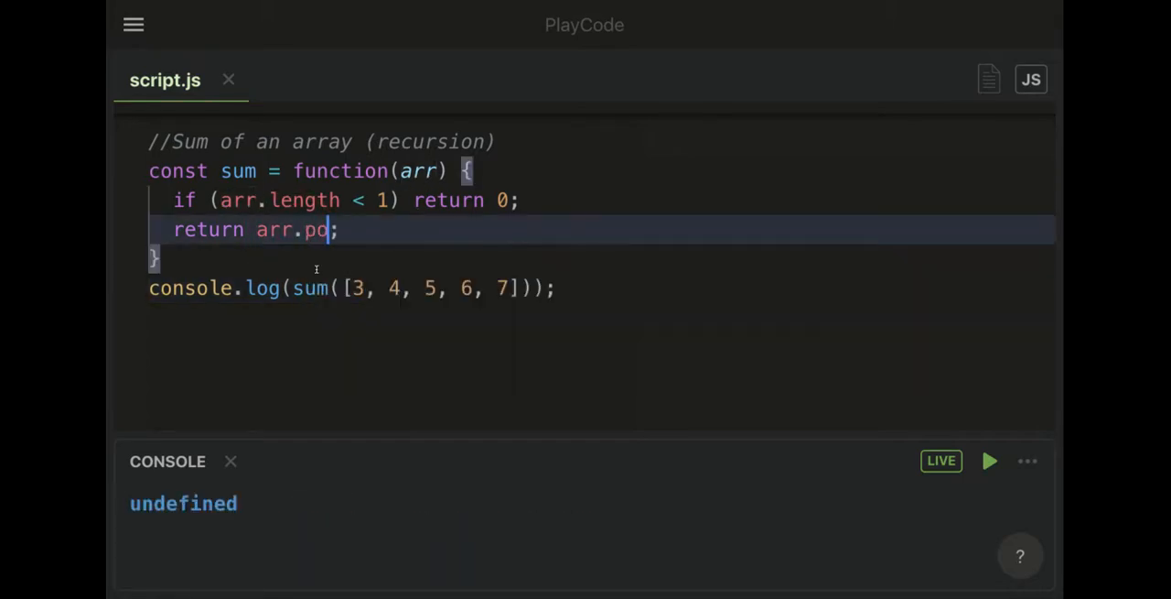
- Finish return arr.pop() + sum(arr); so the console logs 25 for [3, 4, 5, 6, 7]
text(p())
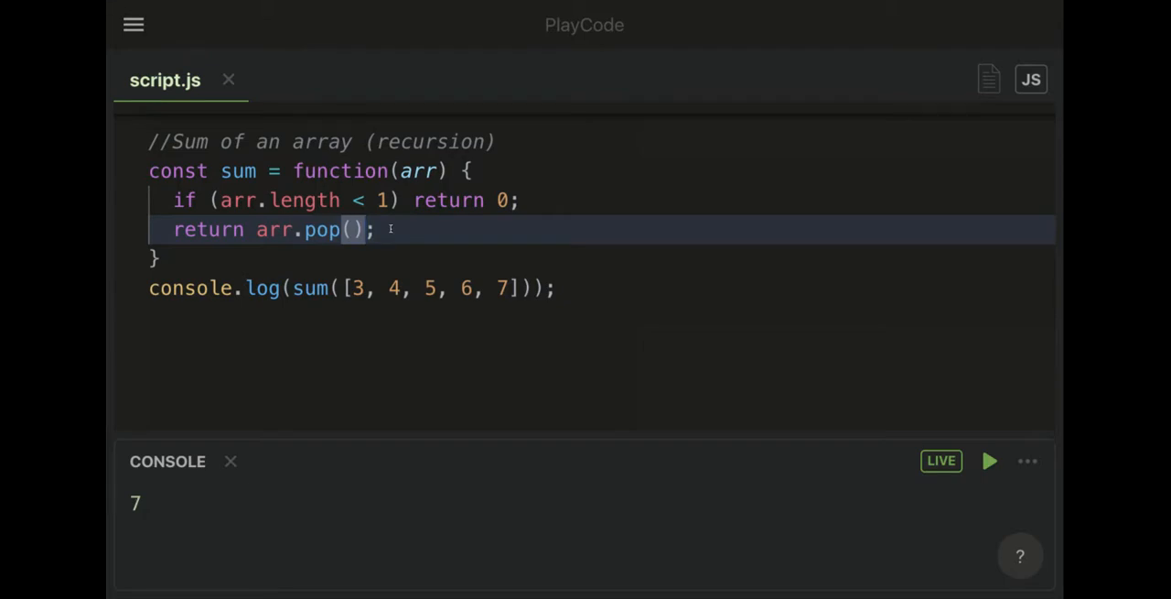
text(+)
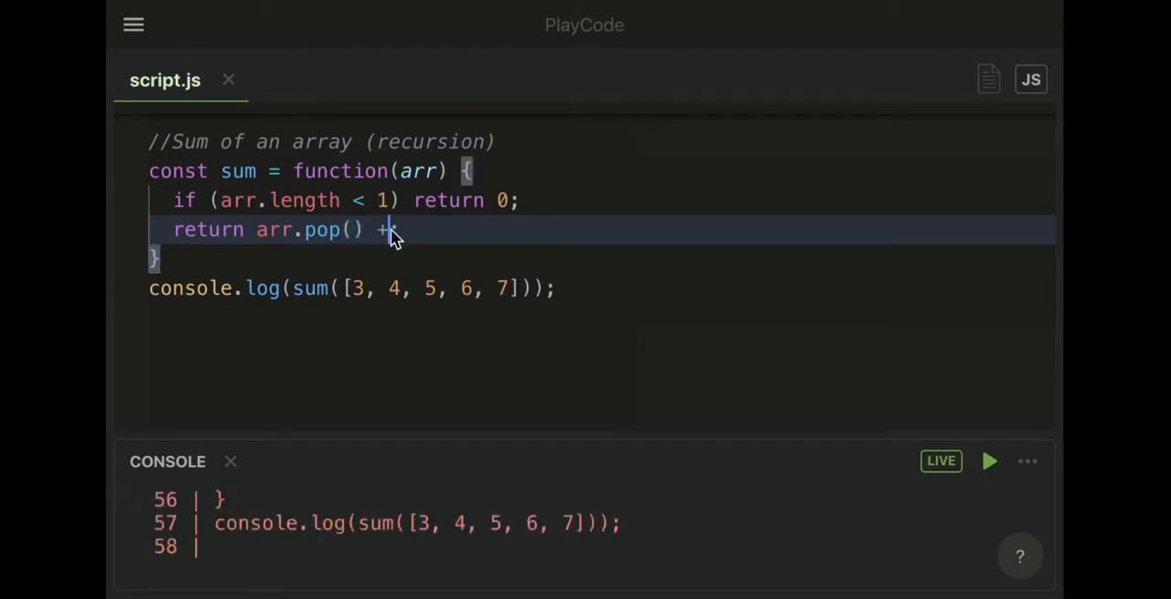
text(;)
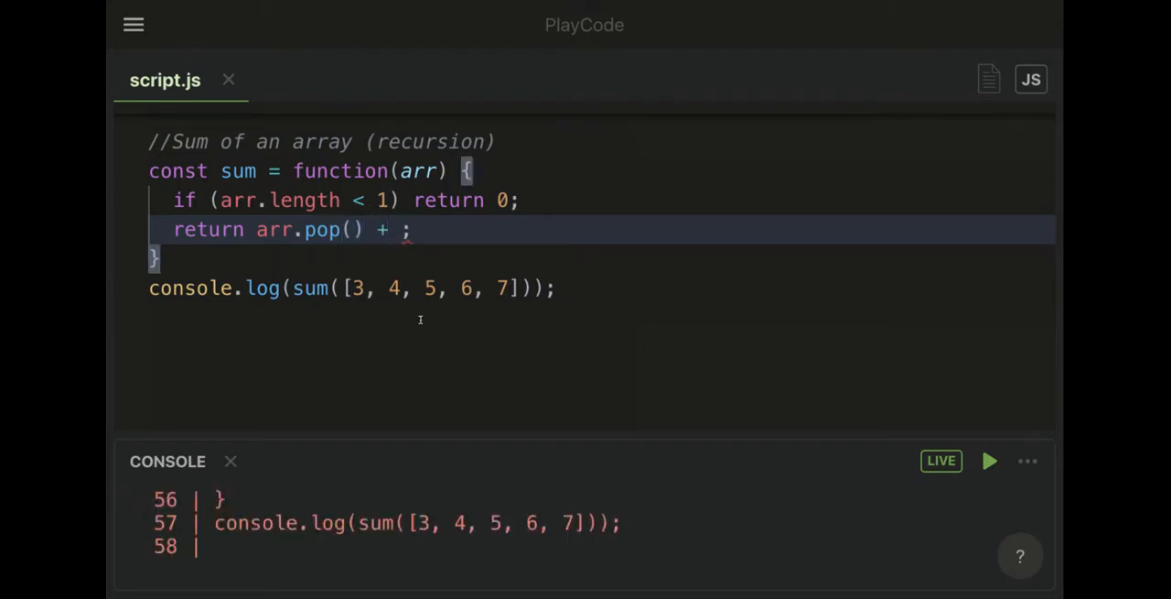
mouse_move(549, 209)
text(sum()
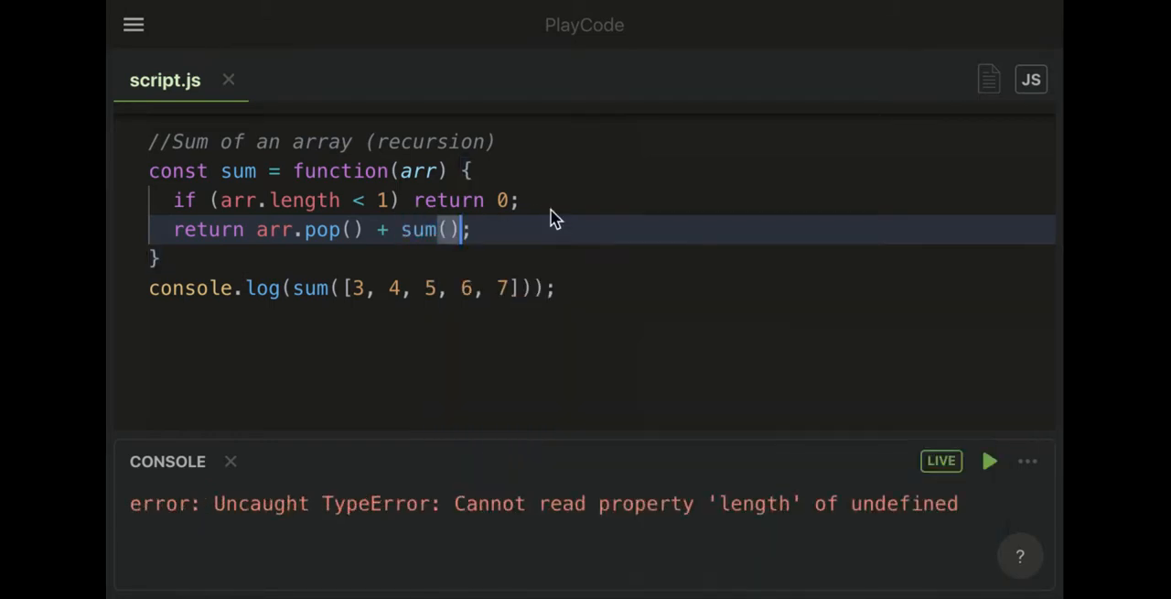
text(arr)
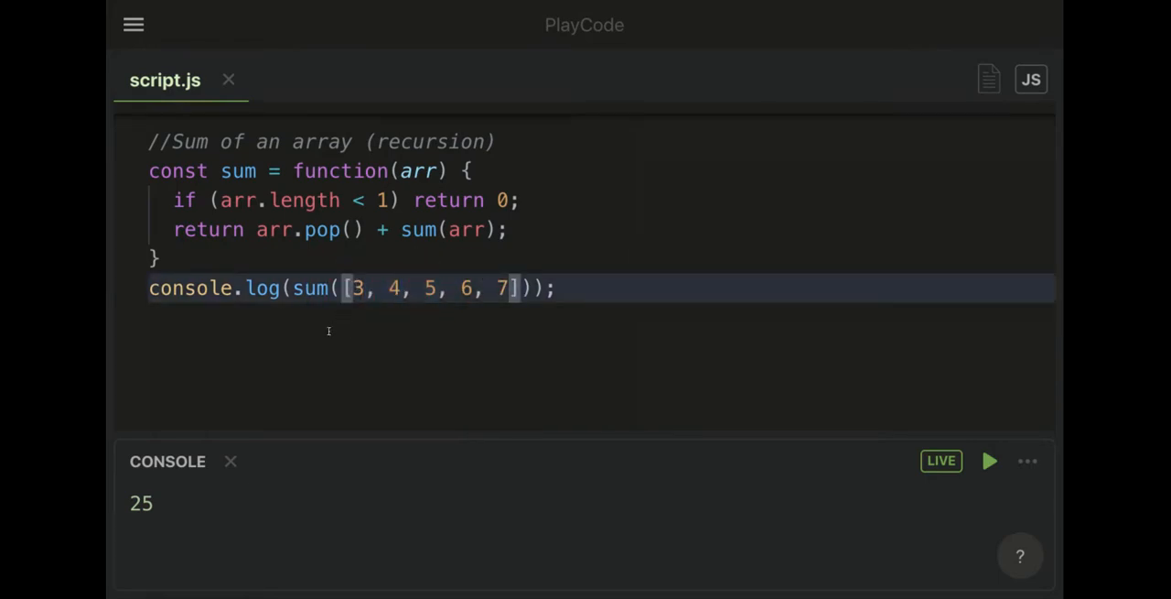
click(557, 288)
text(//7 +)
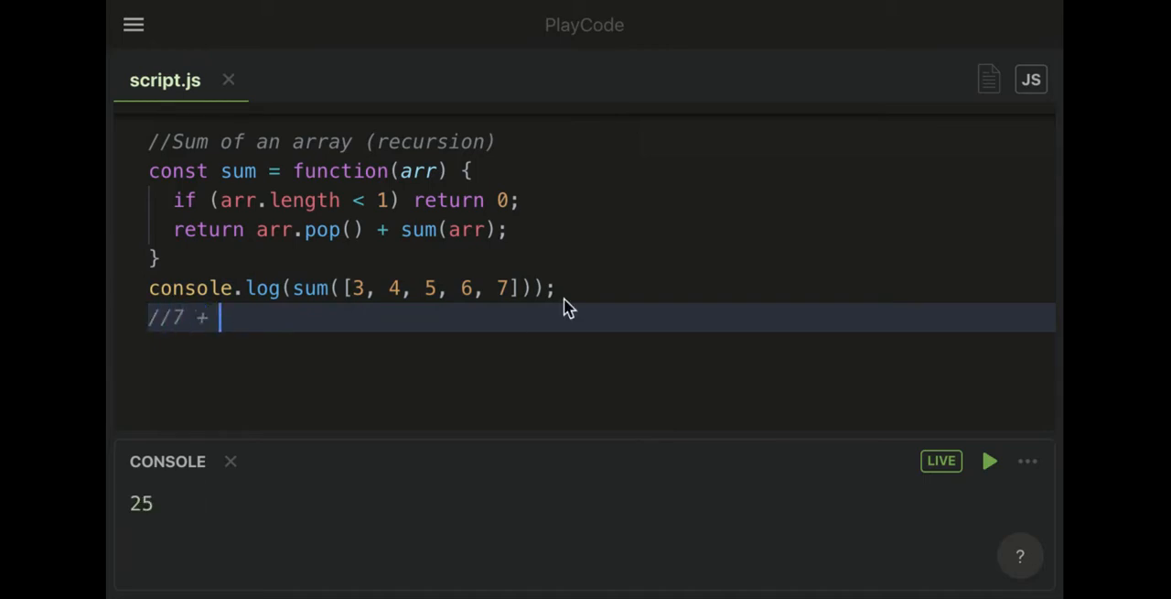
text(6 + 5)
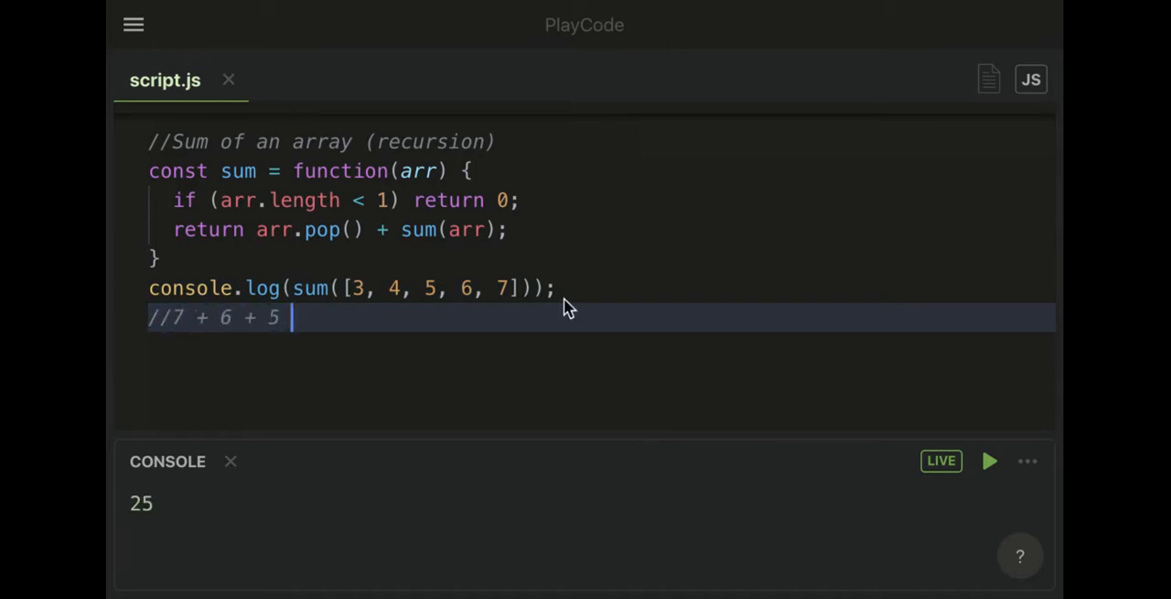
text(+ 4 + 3)
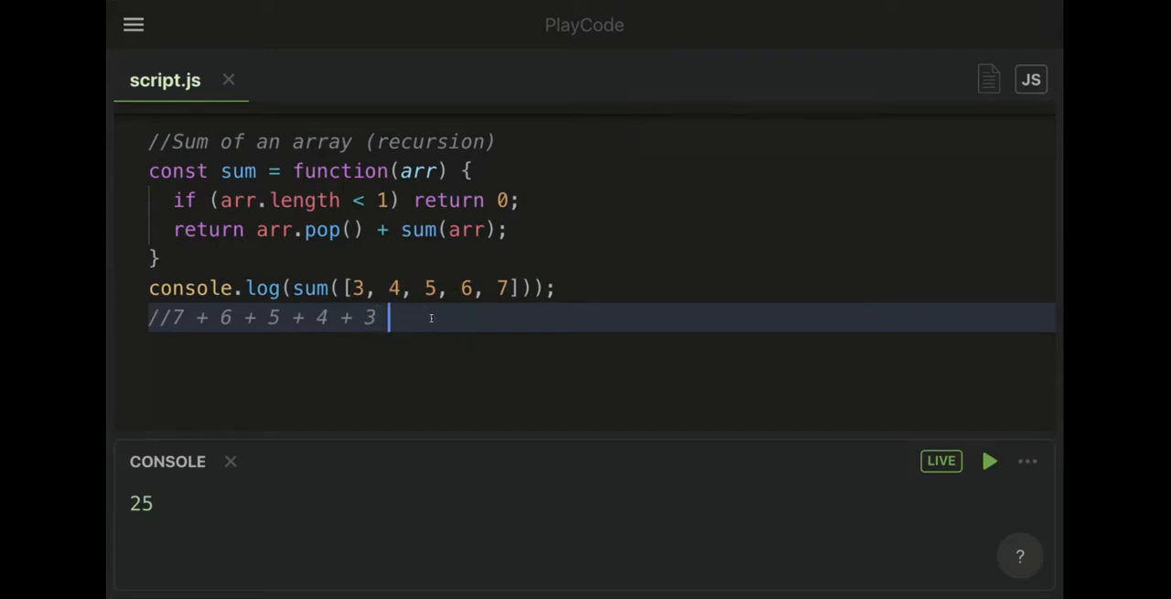
text(= 25)
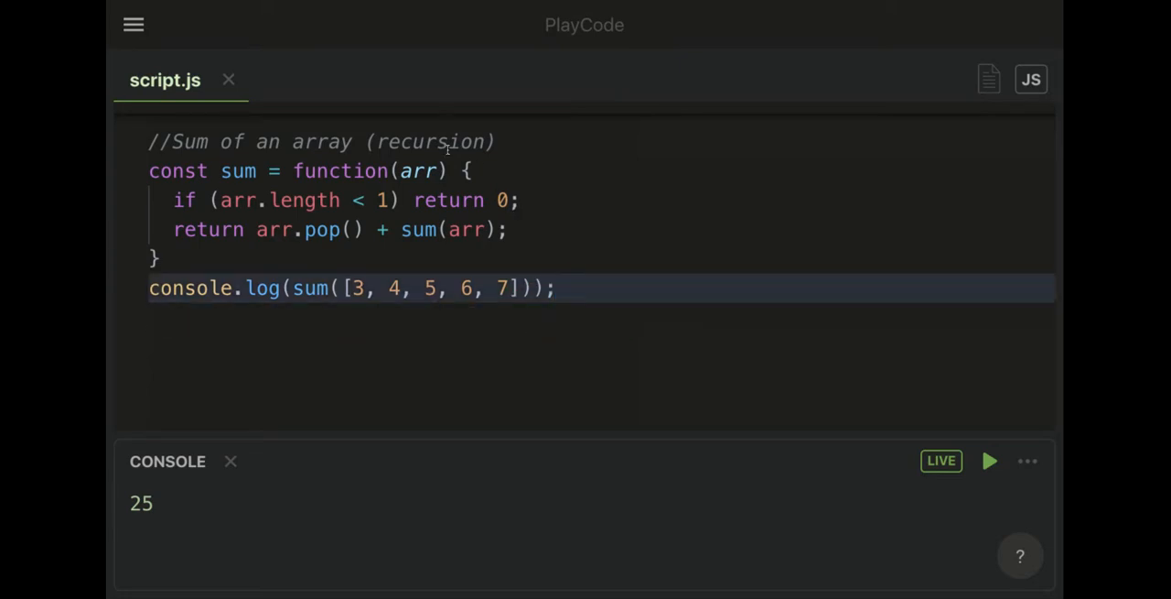
mouse_move(399, 229)
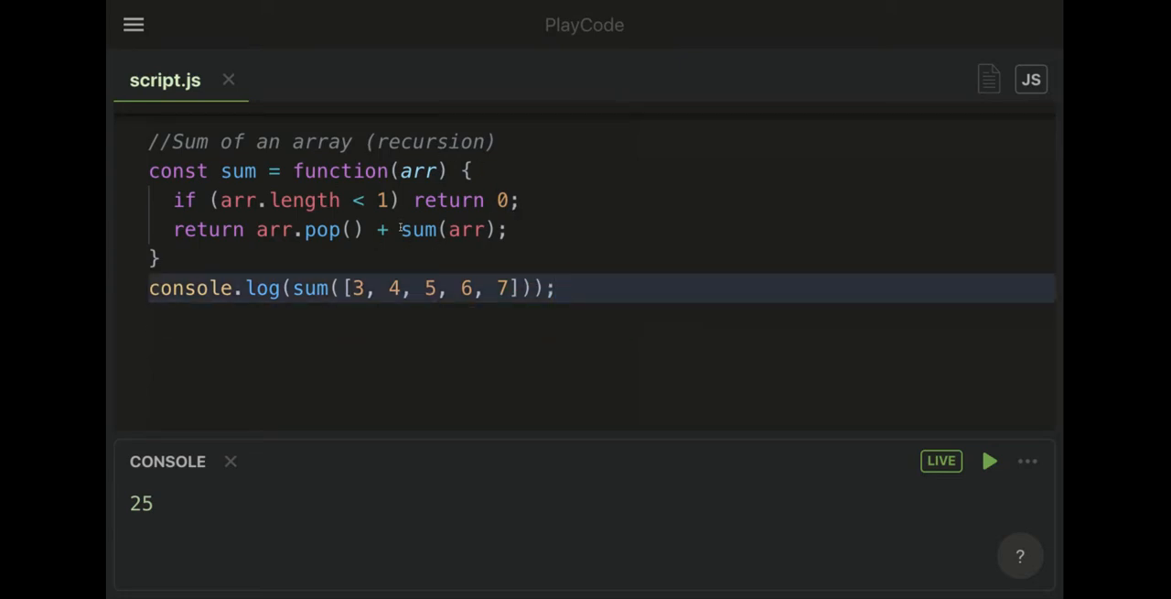
mouse_move(358, 4)
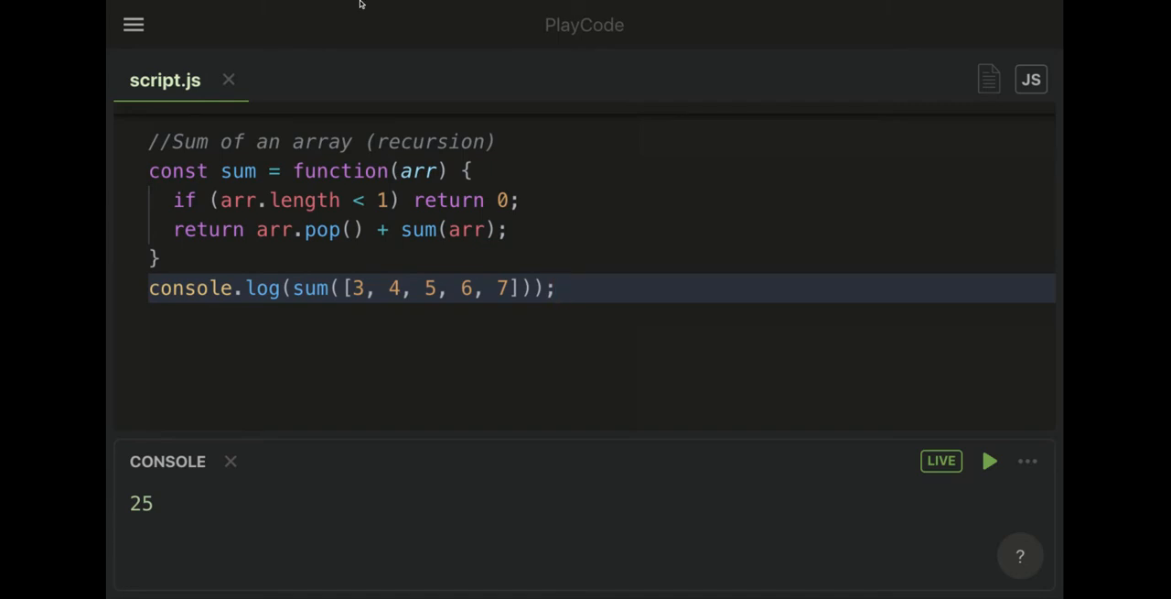